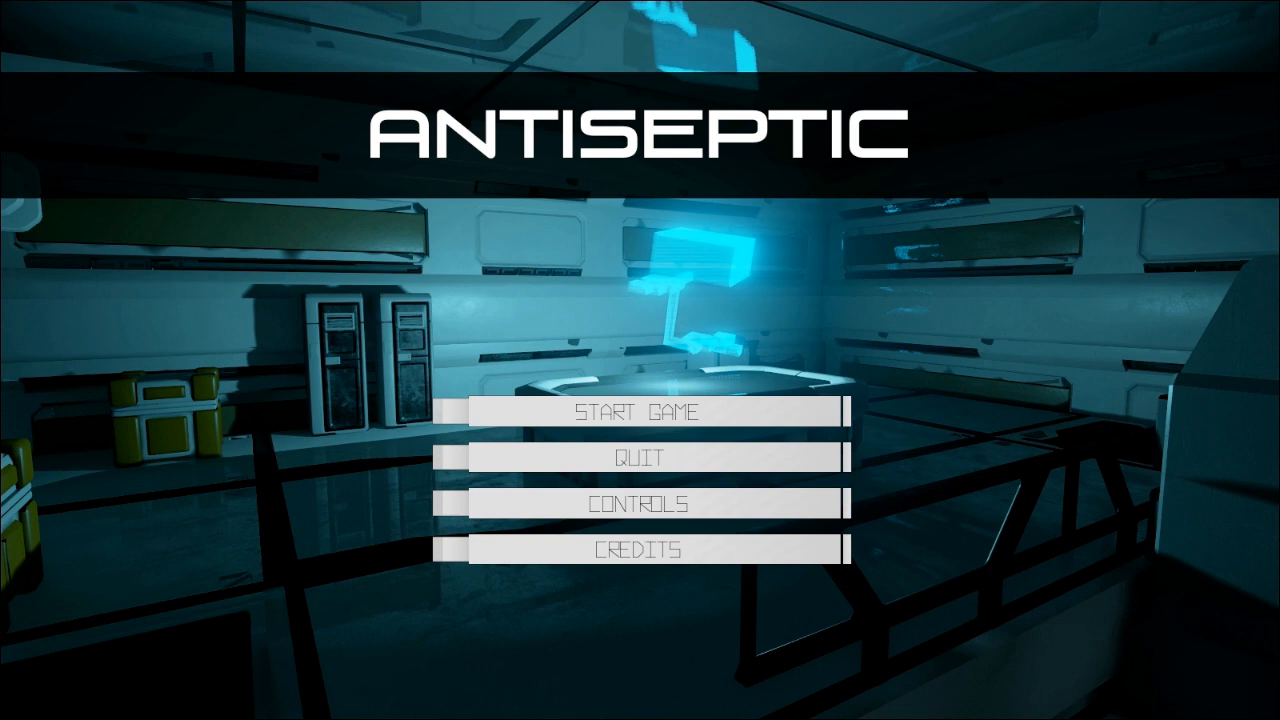
- View the credits and the player controls list, returning to the title menu each time
left_click(638, 548)
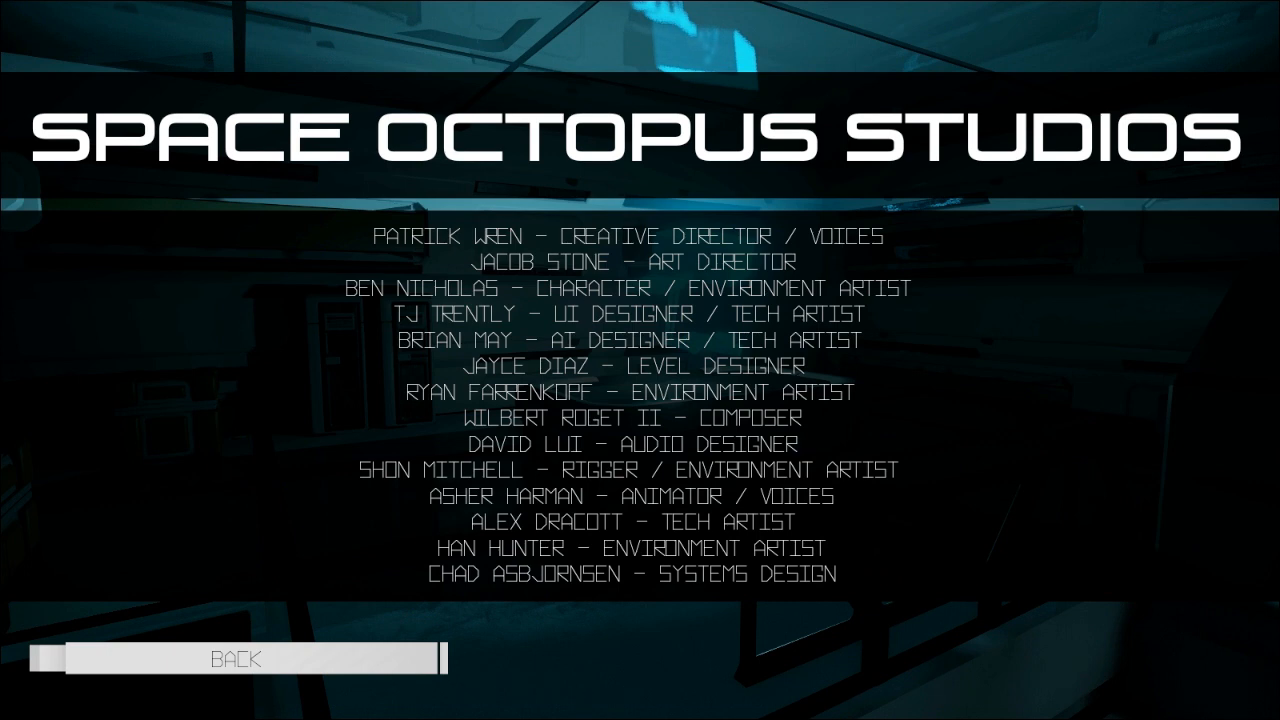
left_click(236, 660)
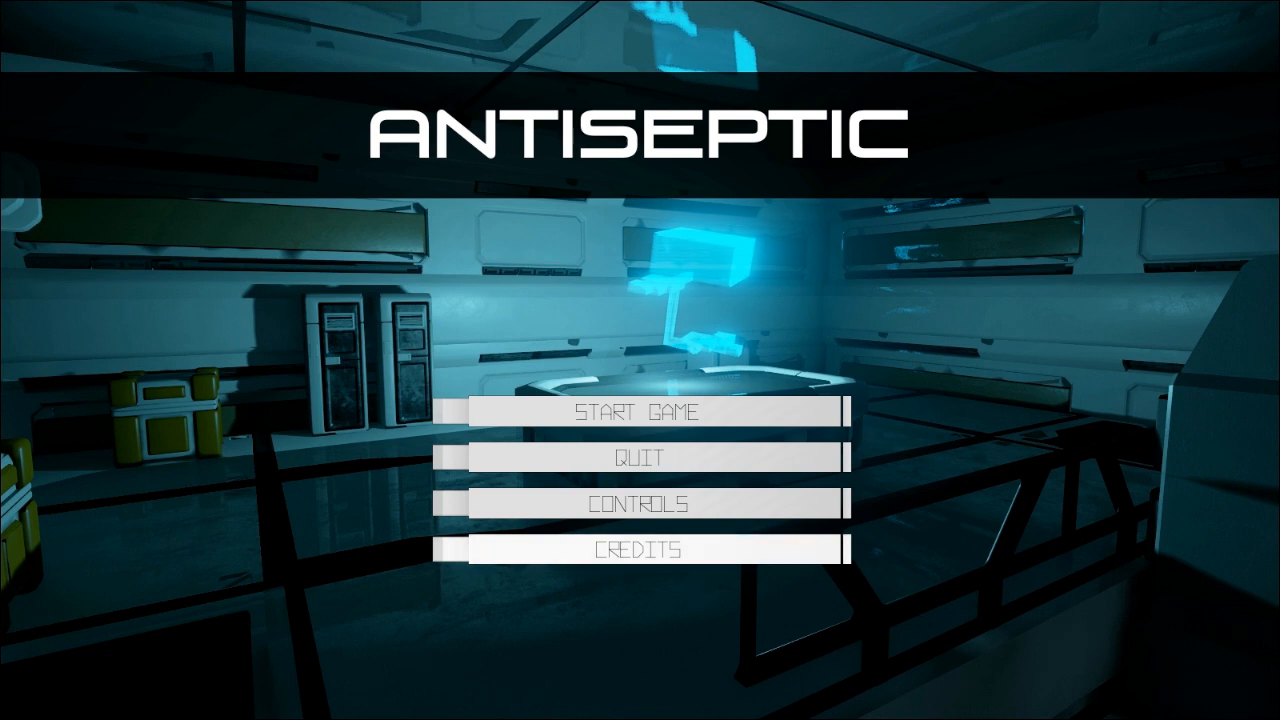
left_click(640, 504)
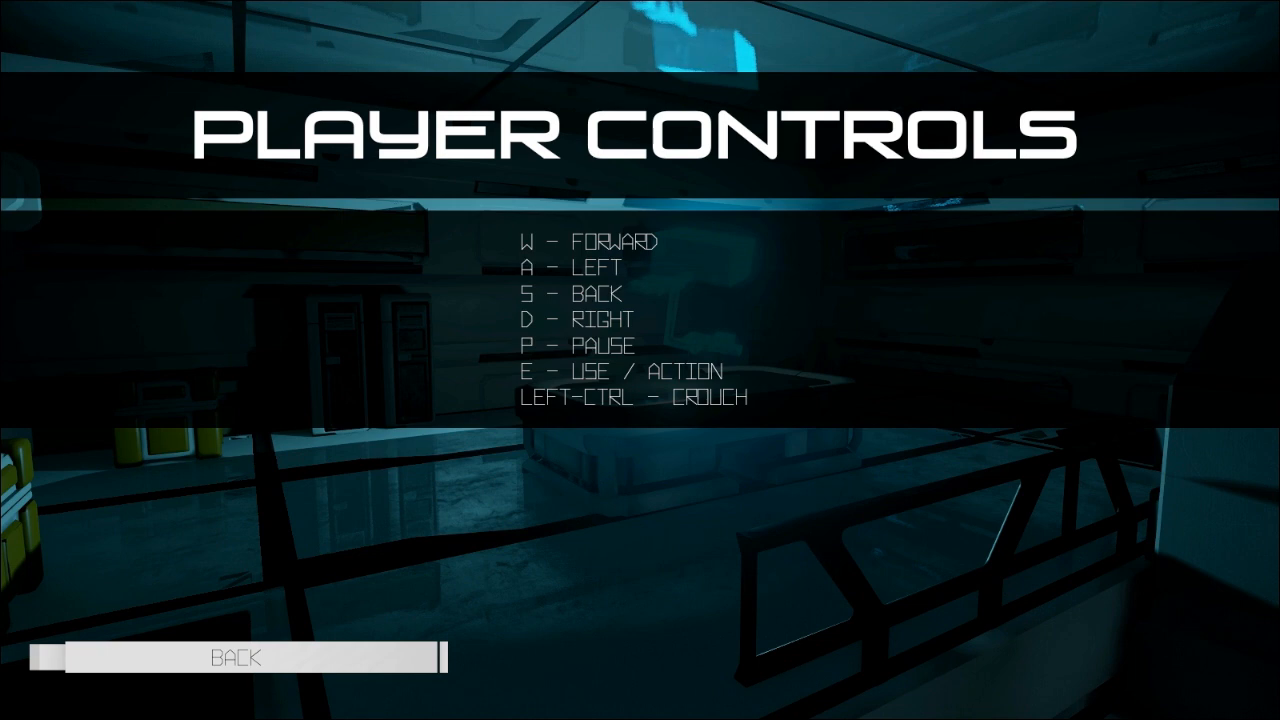
left_click(236, 658)
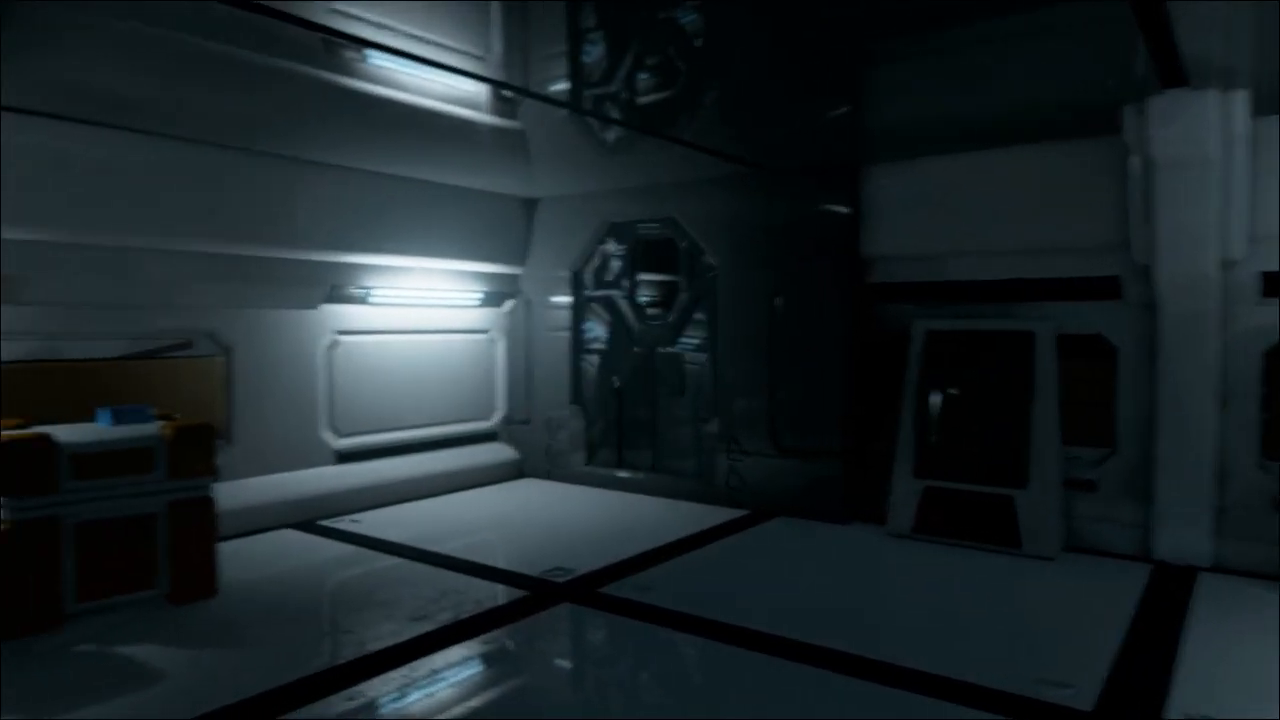
- Look around the crew quarters at the orange-trimmed bunks and the tablet on the bed
scroll("left", 3)
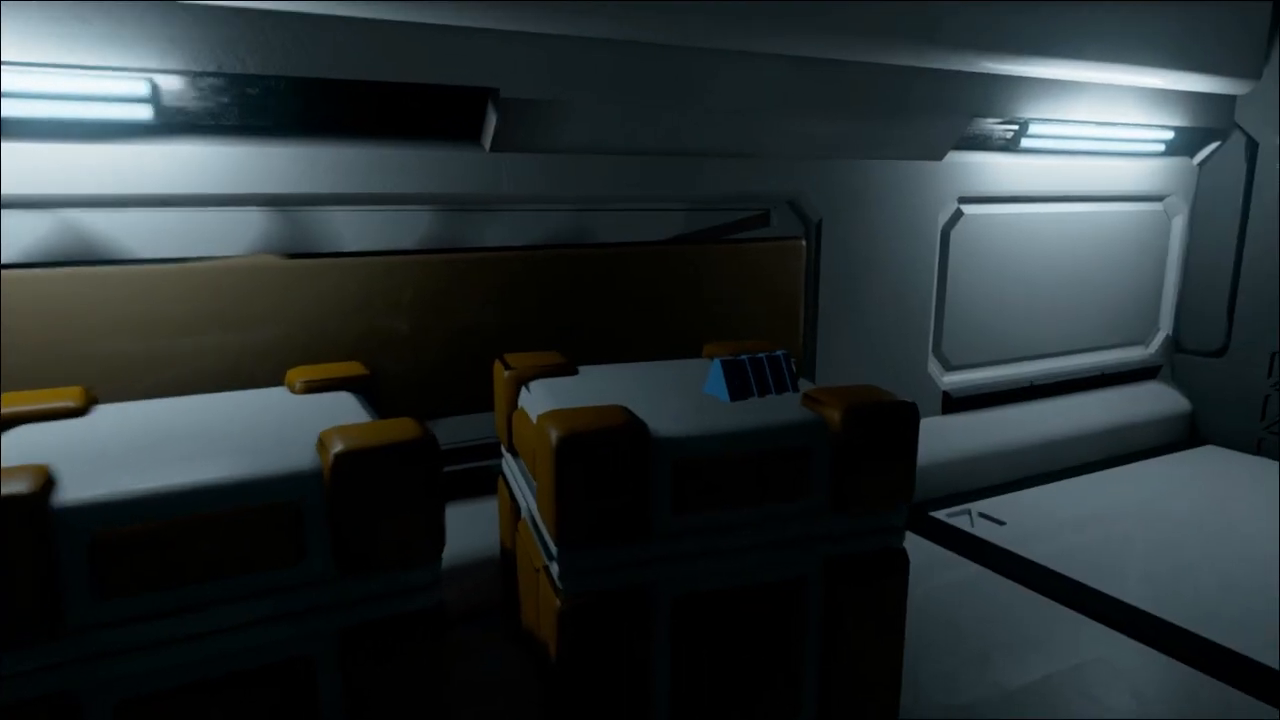
mouse_move(640, 360)
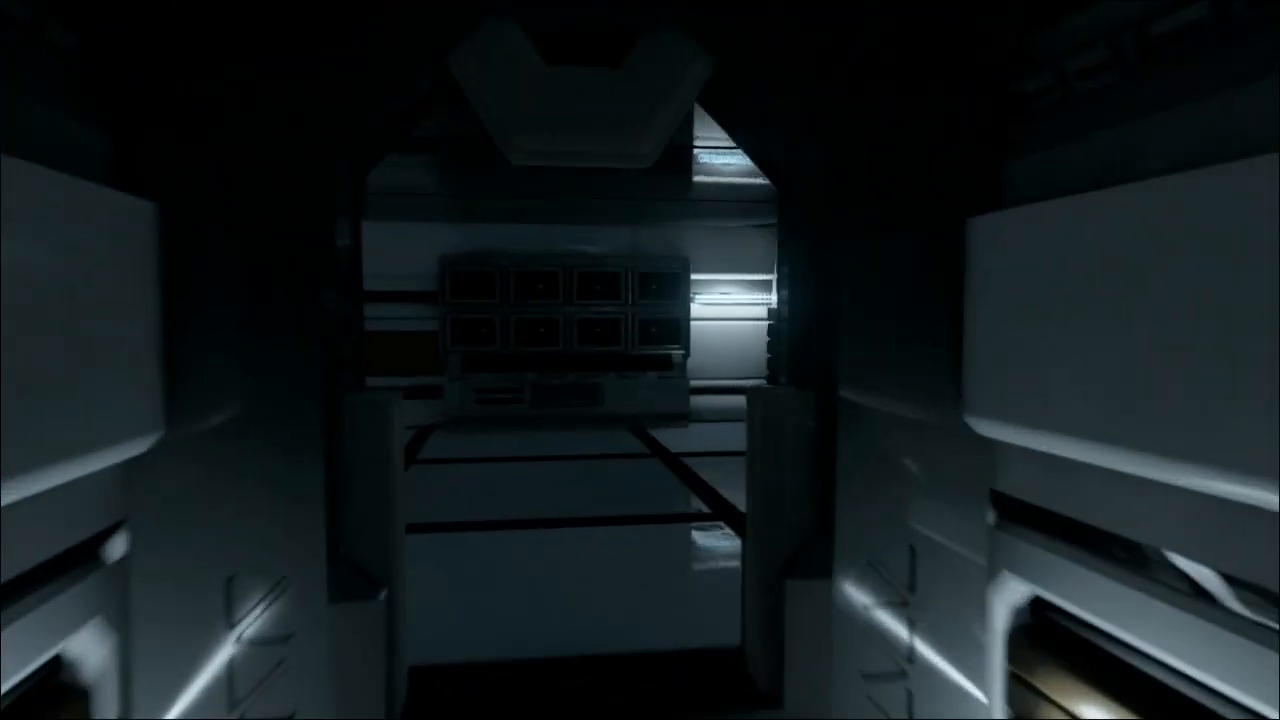
mouse_move(640, 360)
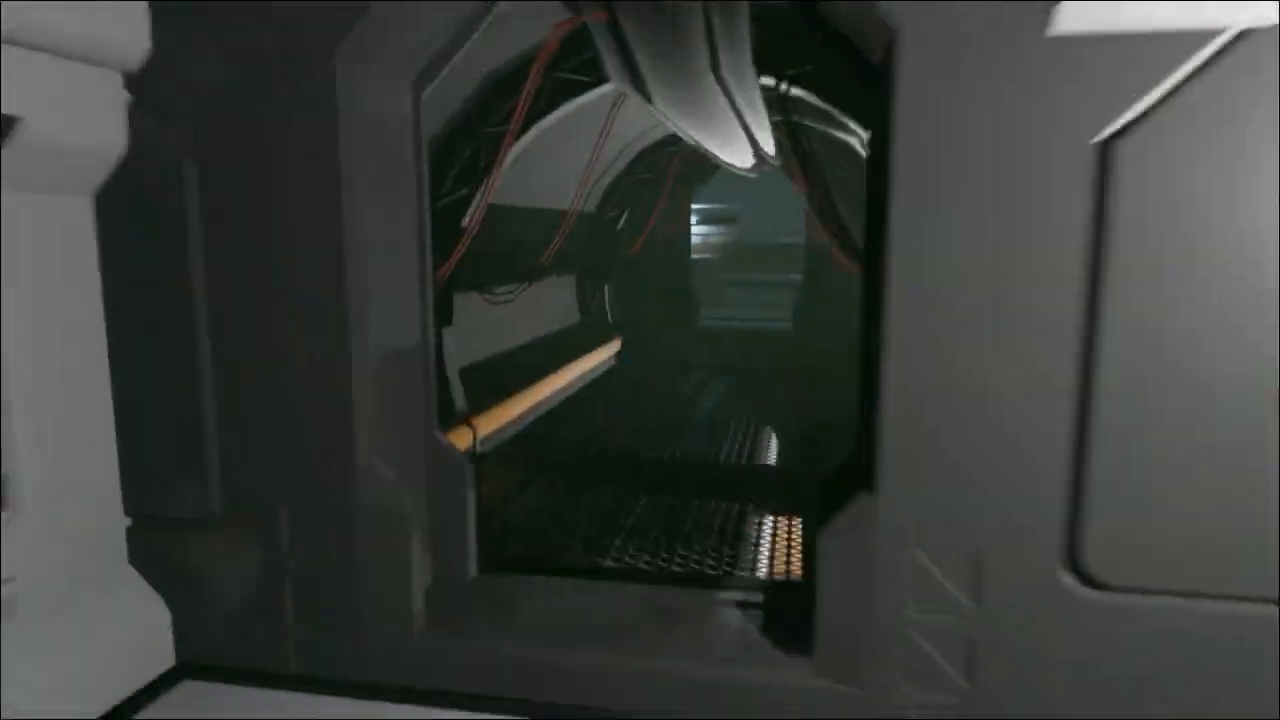
mouse_move(640, 360)
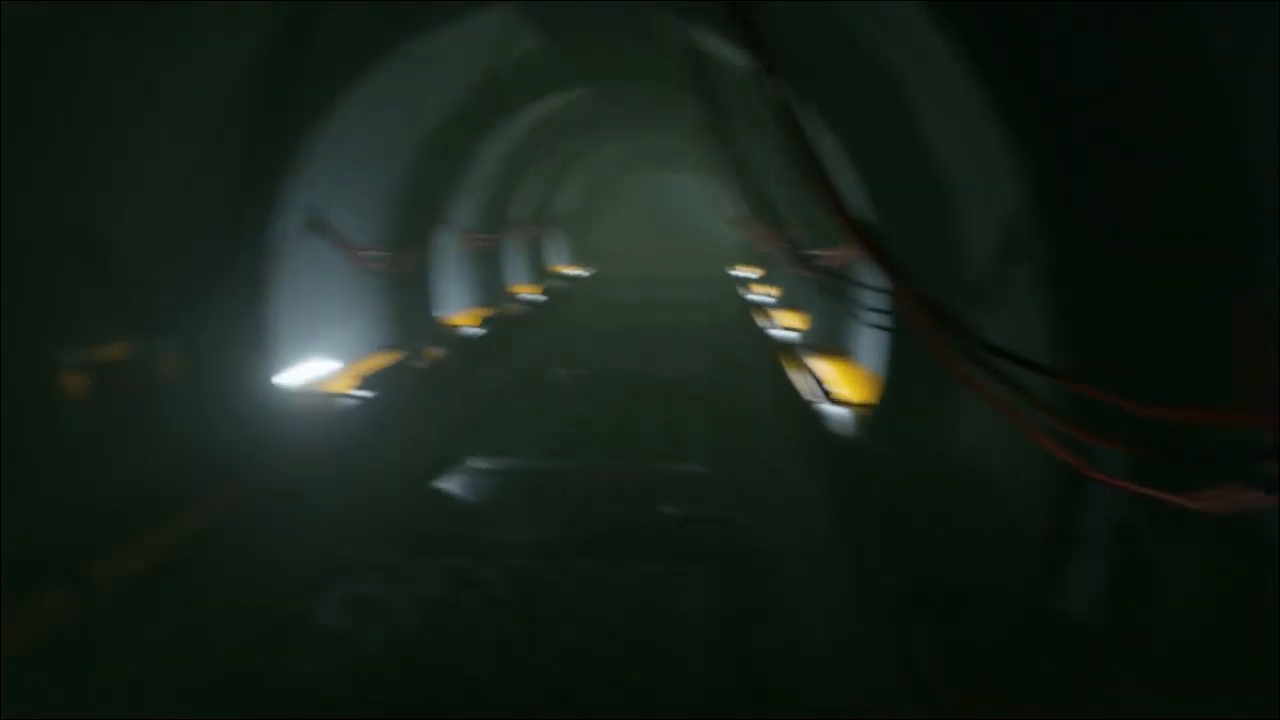